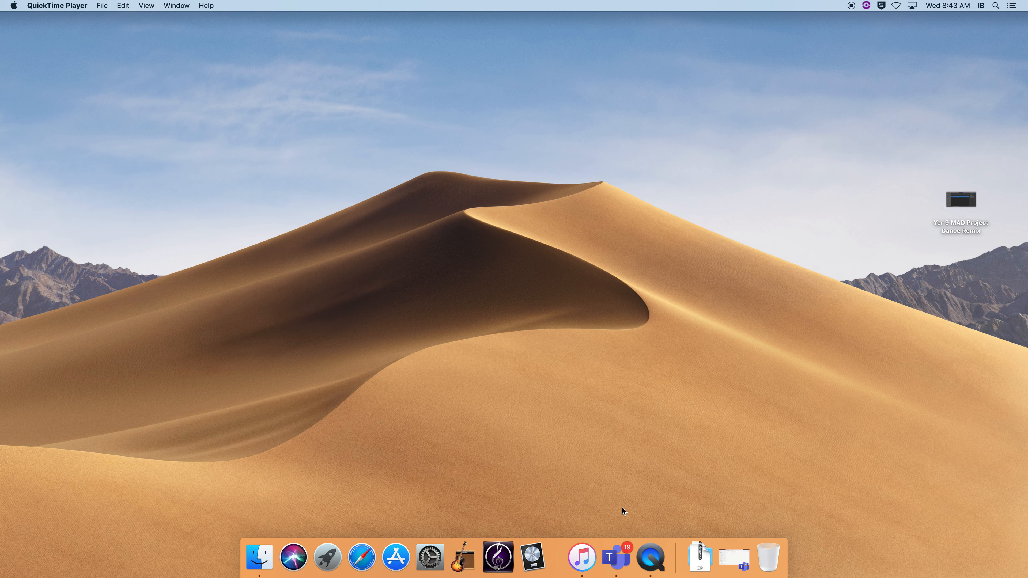
{"action": "mouse_move", "coordinate": [650, 557]}
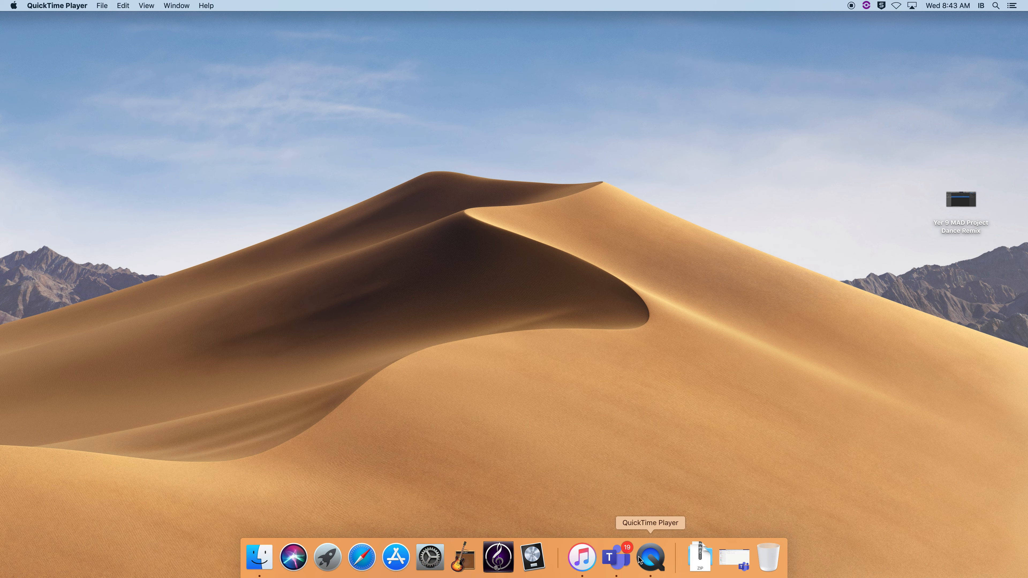
{"action": "mouse_move", "coordinate": [616, 561]}
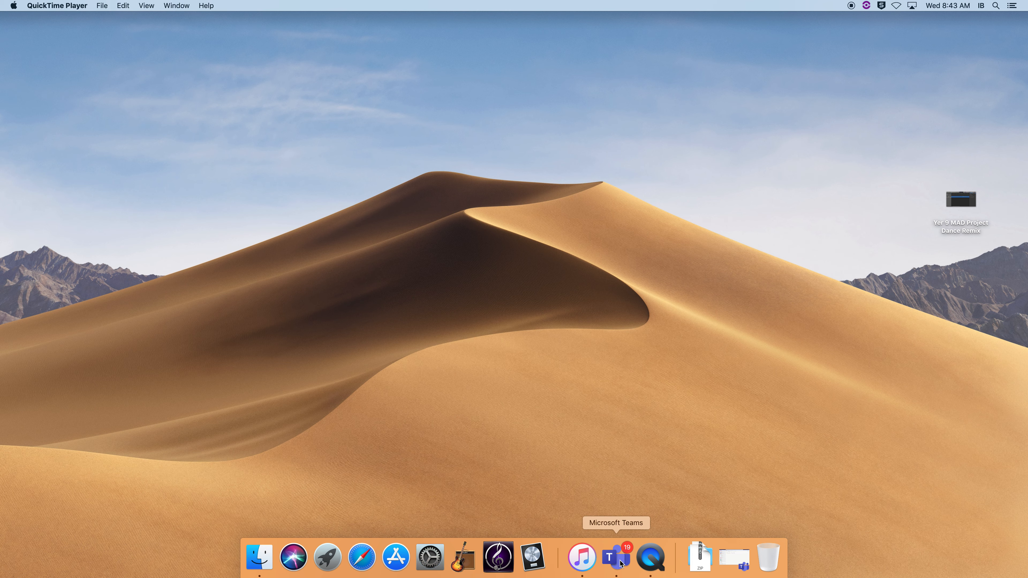
Go into the MAD21 team's General channel files holding the Music Resources folder.
{"action": "left_click", "coordinate": [616, 558]}
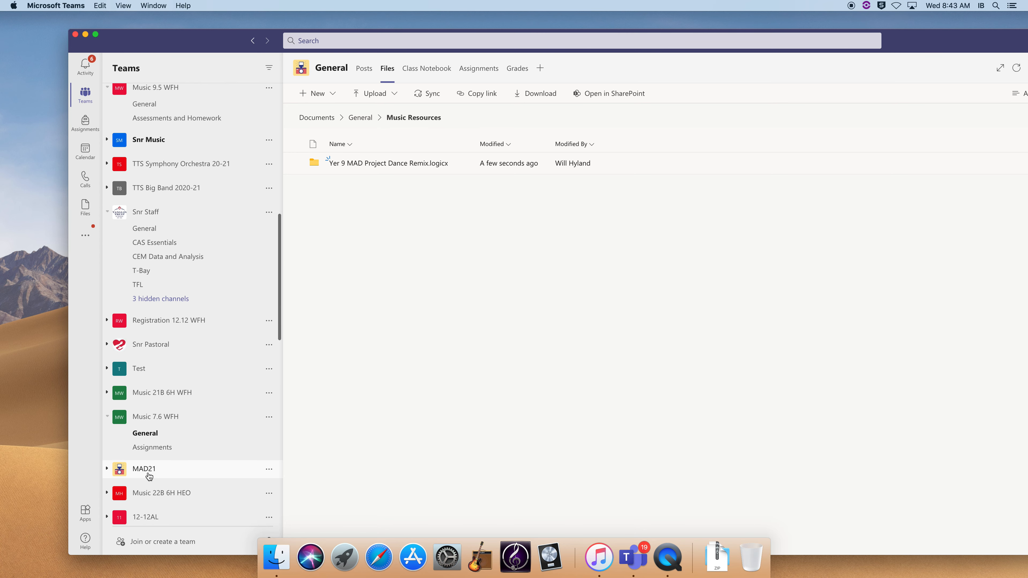
{"action": "left_click", "coordinate": [143, 467]}
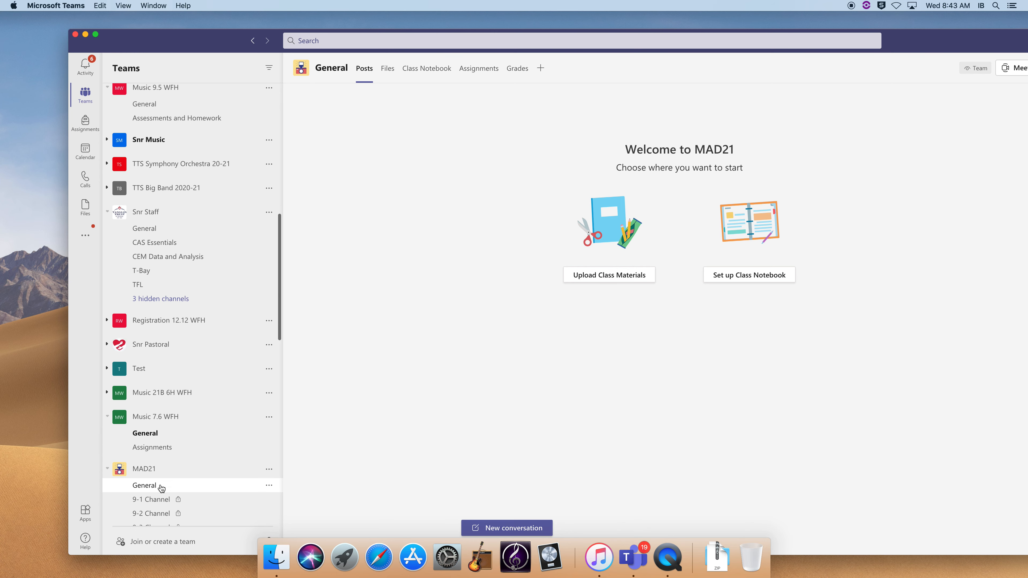
{"action": "left_click", "coordinate": [386, 68]}
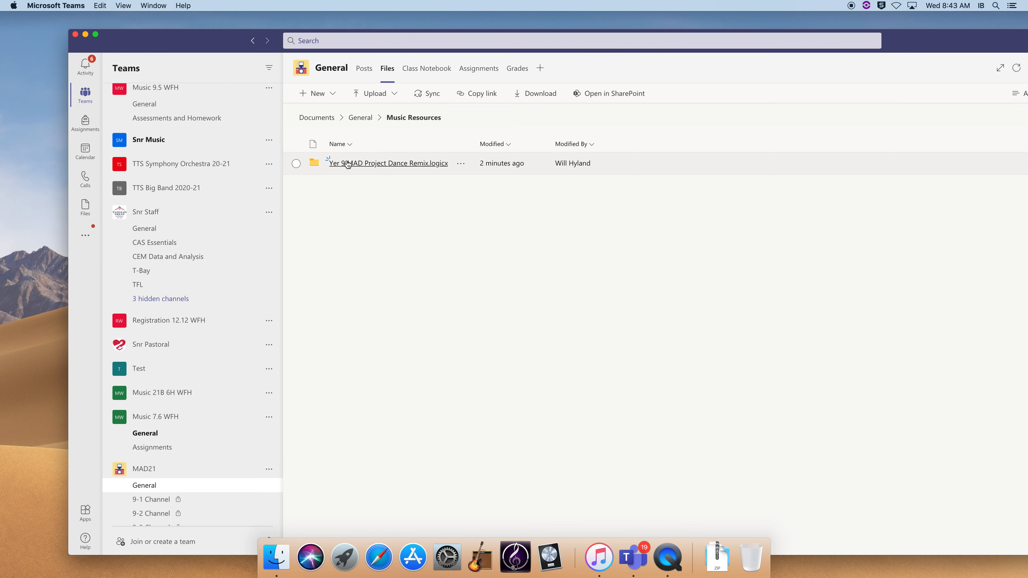
Download Yer 9 MAD Project Dance Remix.logicx and switch to Finder to locate it.
{"action": "left_click", "coordinate": [296, 163]}
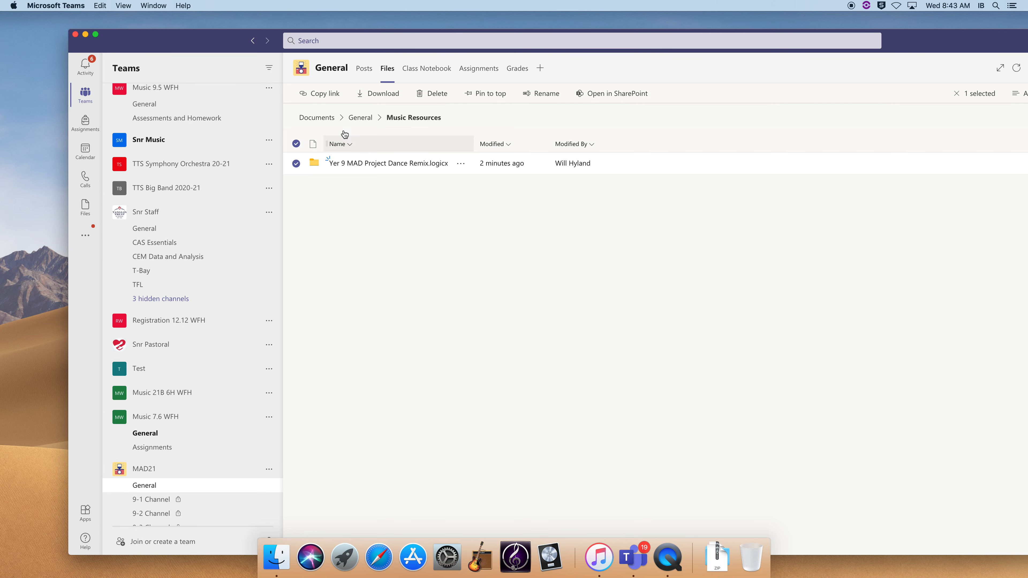
{"action": "left_click", "coordinate": [383, 93]}
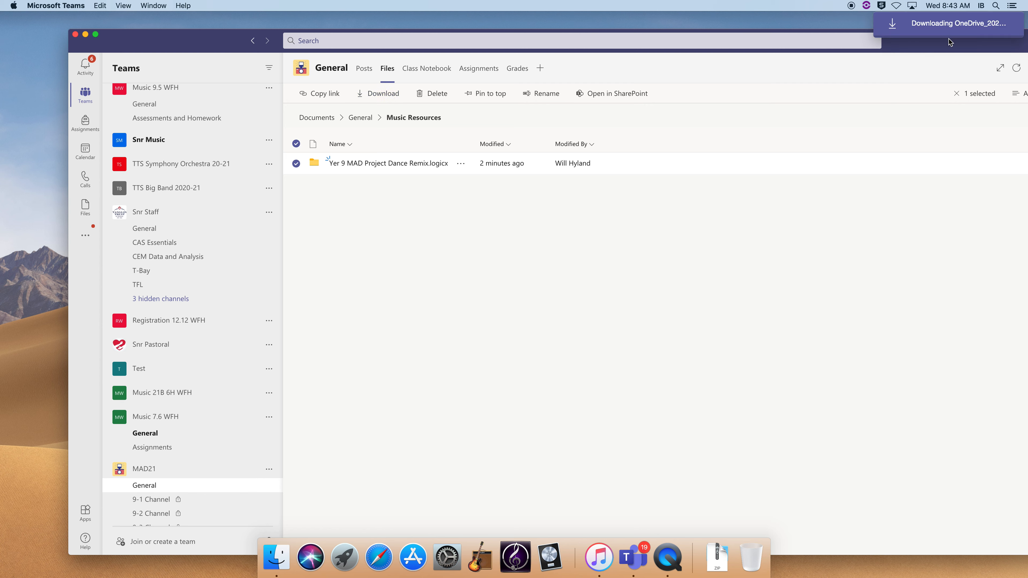
{"action": "mouse_move", "coordinate": [928, 61]}
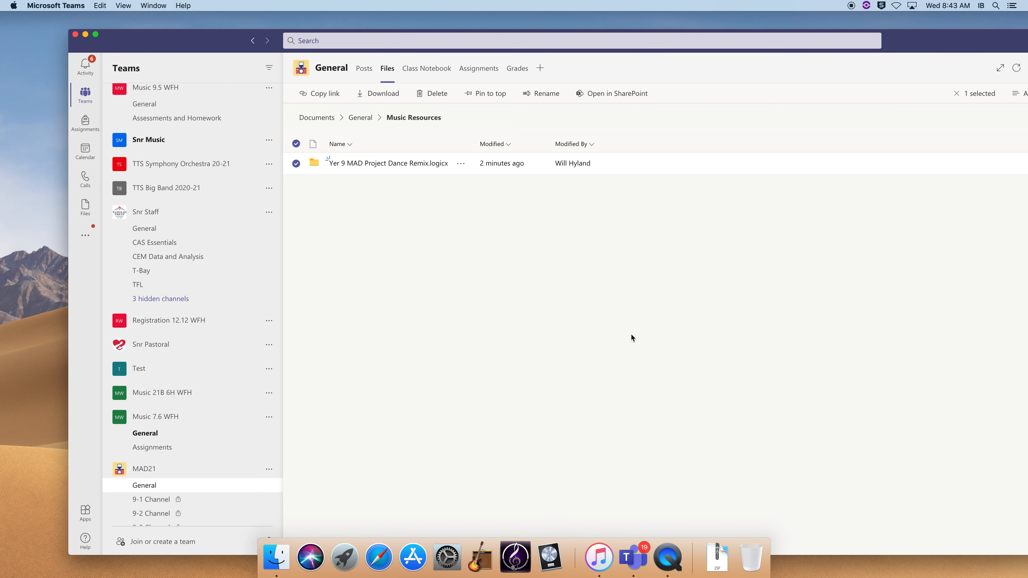
{"action": "left_click", "coordinate": [276, 557]}
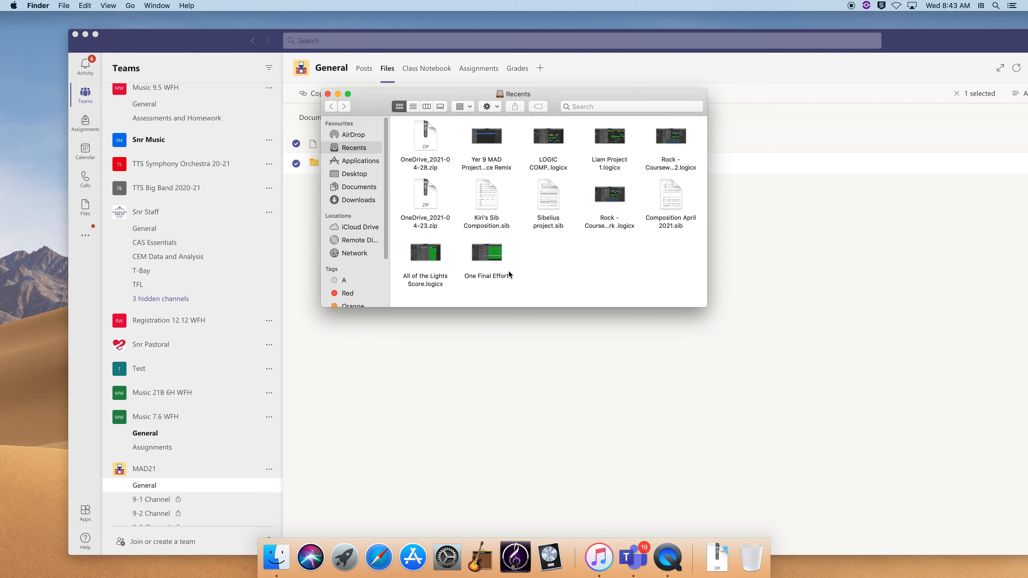
Unzip the OneDrive download, retrying from the Desktop after the expand error in Downloads.
{"action": "left_click", "coordinate": [359, 200]}
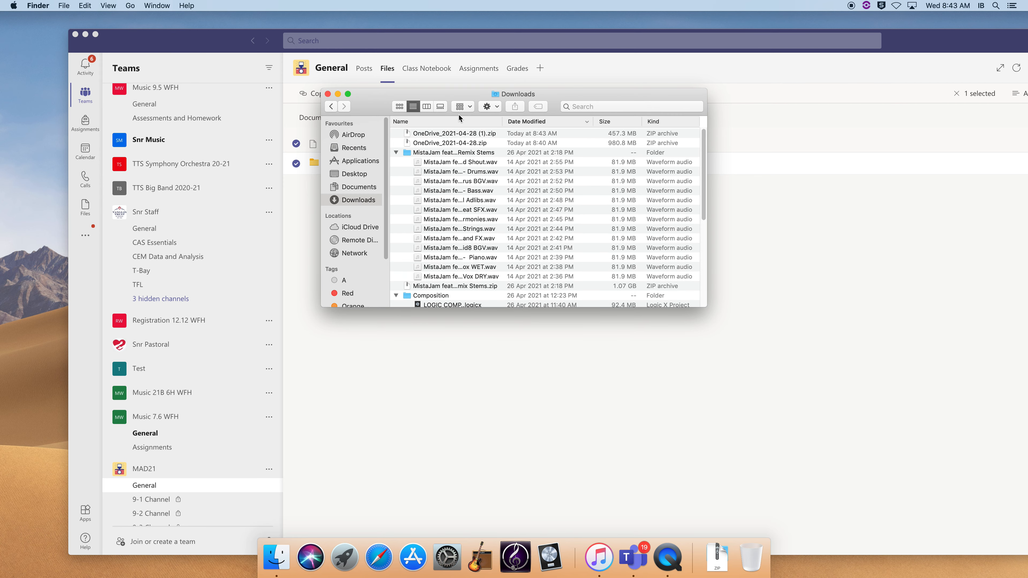
{"action": "double_click", "coordinate": [450, 133]}
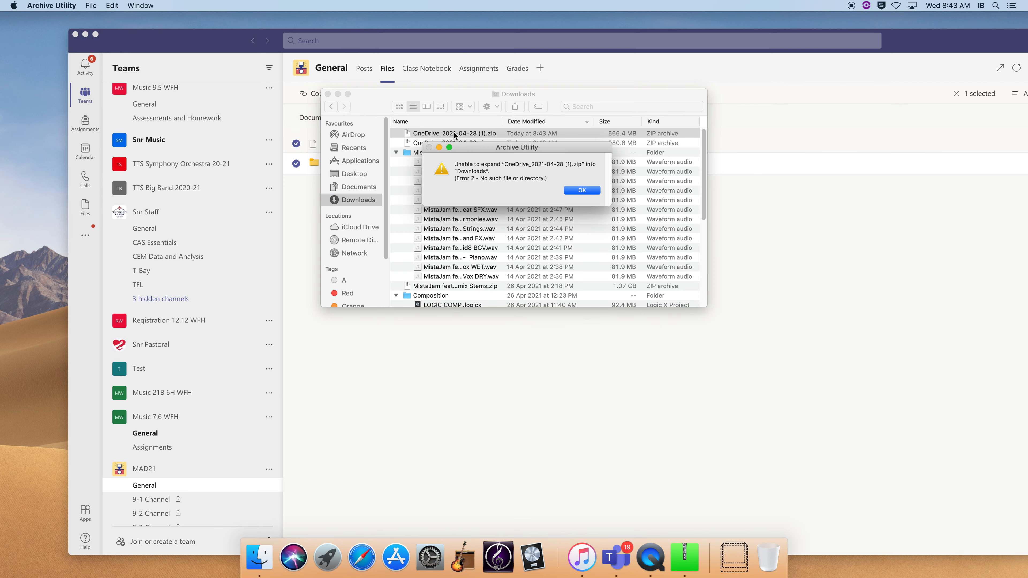
{"action": "left_click", "coordinate": [580, 190]}
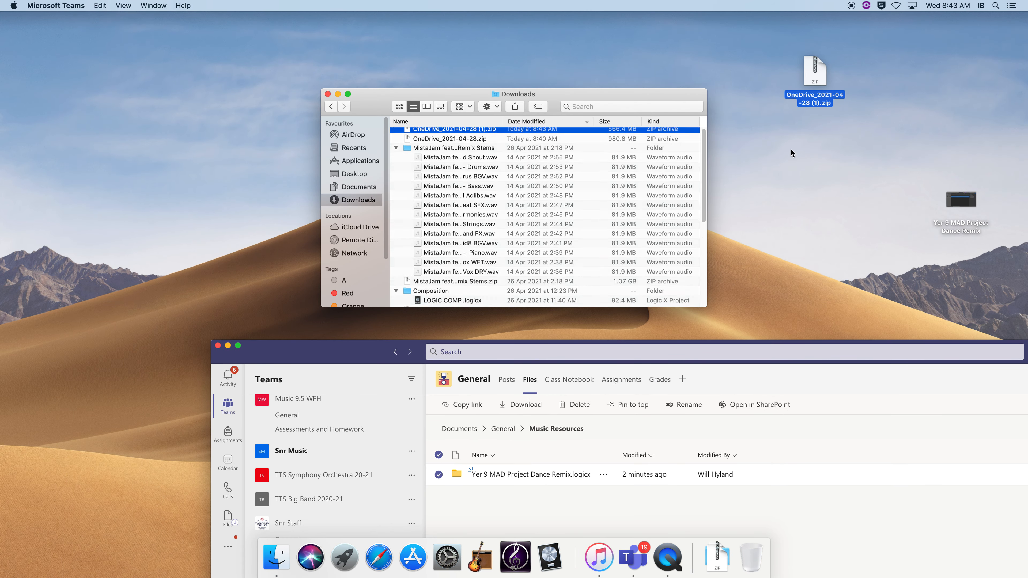
{"action": "double_click", "coordinate": [814, 67]}
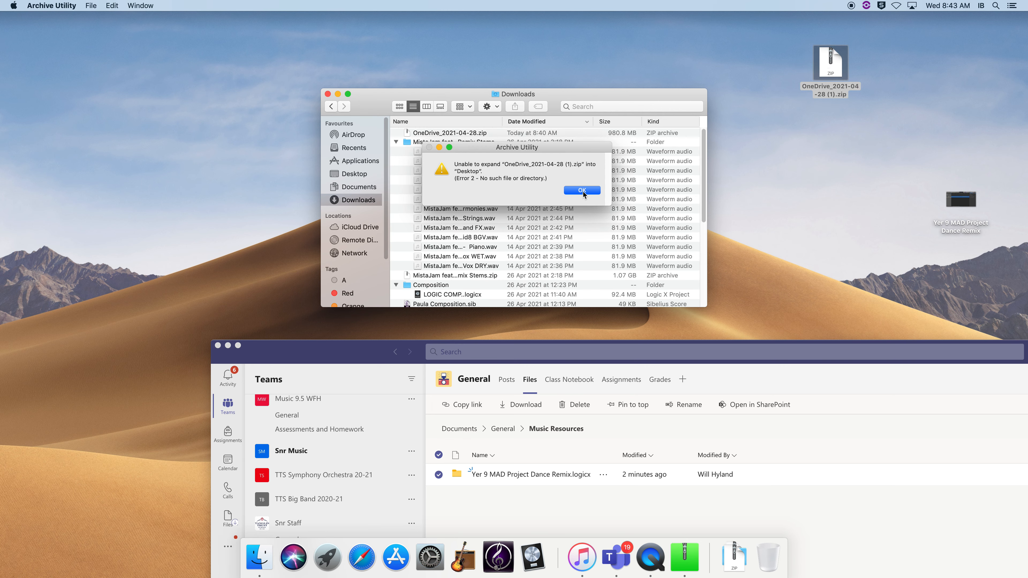
{"action": "left_click", "coordinate": [581, 190]}
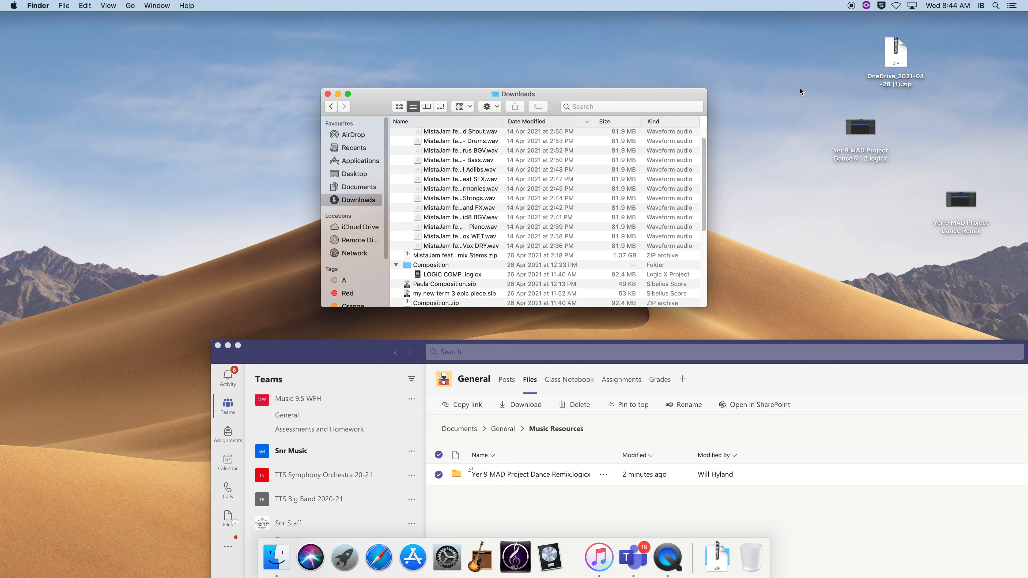
Launch the extracted Yer 9 MAD Project Dance Remix.logicx from the desktop into Logic Pro X.
{"action": "left_click", "coordinate": [861, 129]}
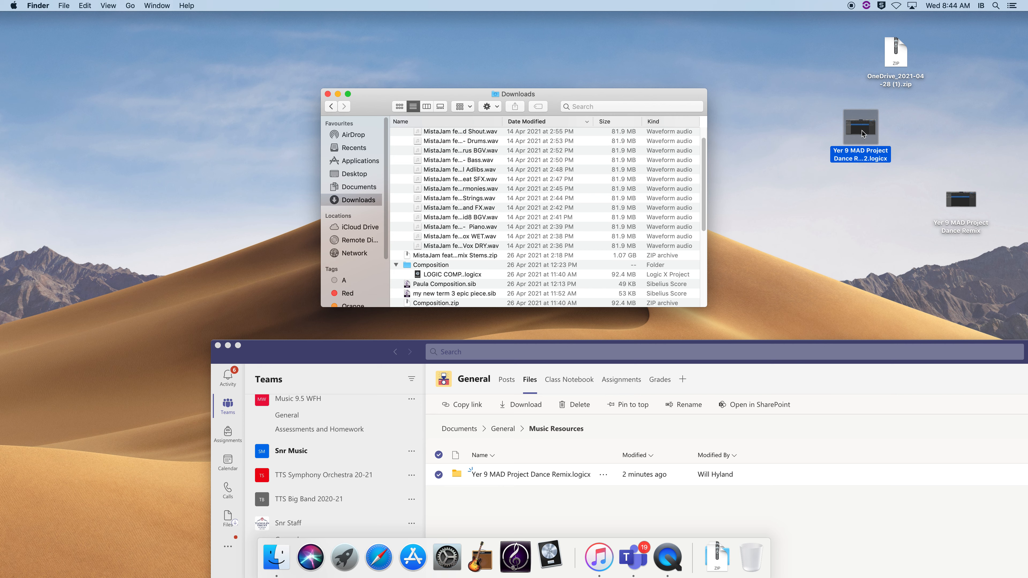
{"action": "double_click", "coordinate": [859, 128]}
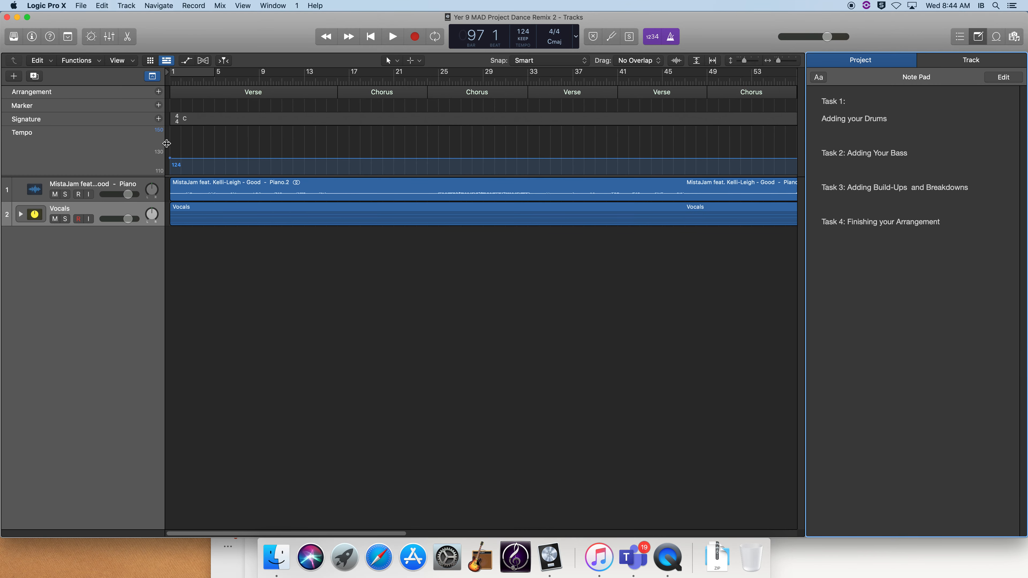
Audition the Piano track solo, then Vocals solo, then both together, and stop playback.
{"action": "left_click", "coordinate": [64, 194]}
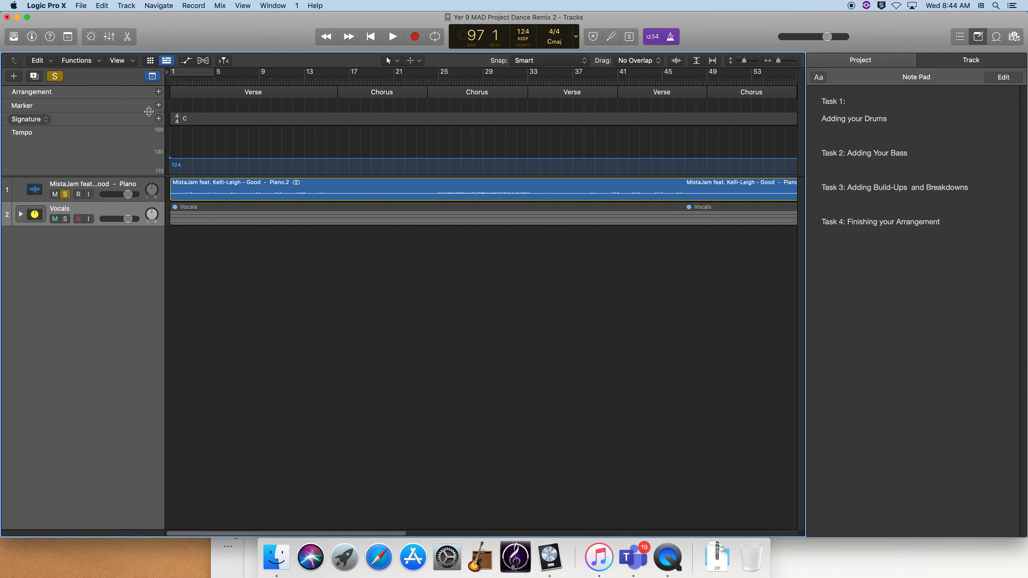
{"action": "left_click", "coordinate": [392, 36]}
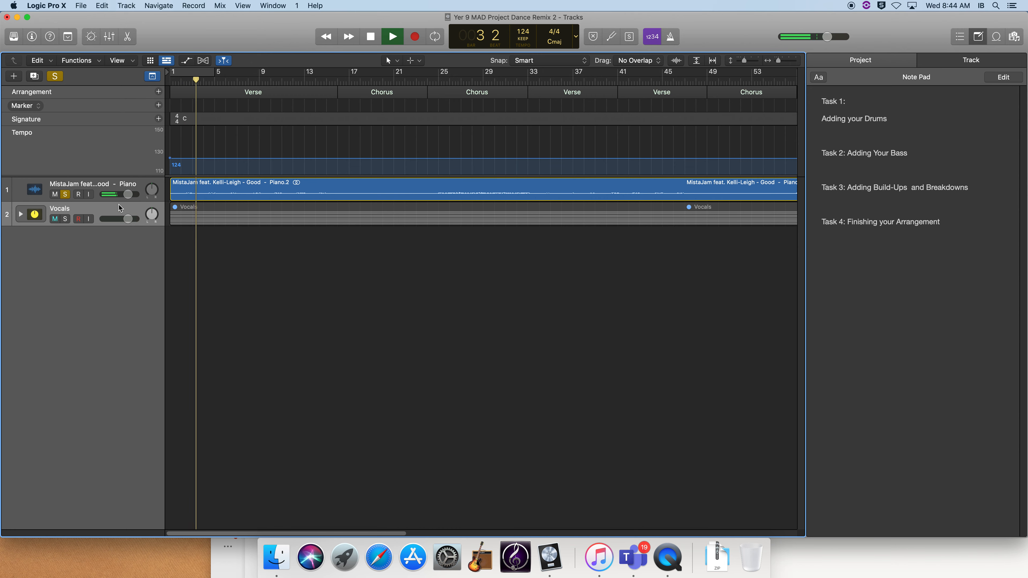
{"action": "left_click", "coordinate": [67, 219]}
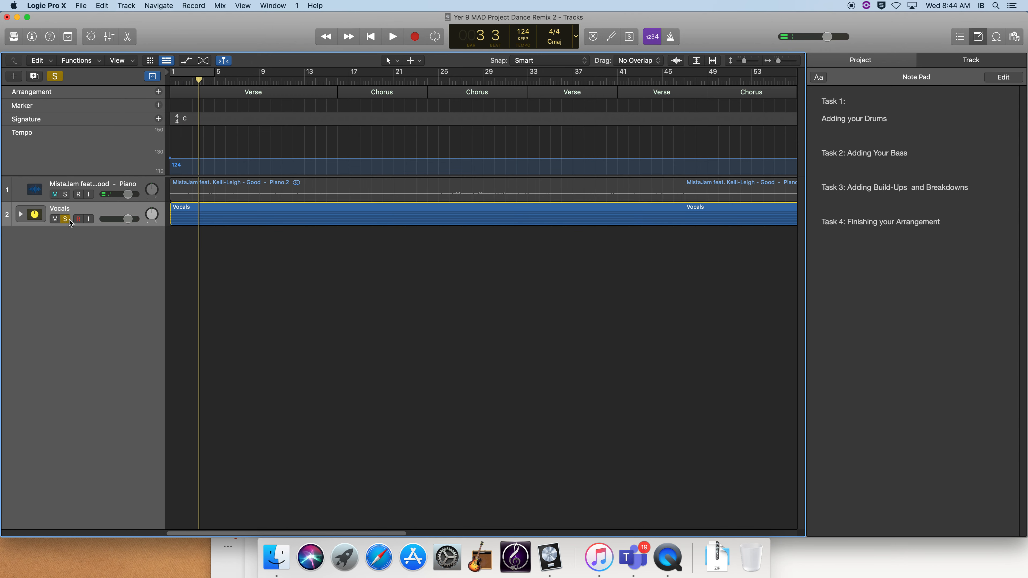
{"action": "left_click", "coordinate": [391, 37]}
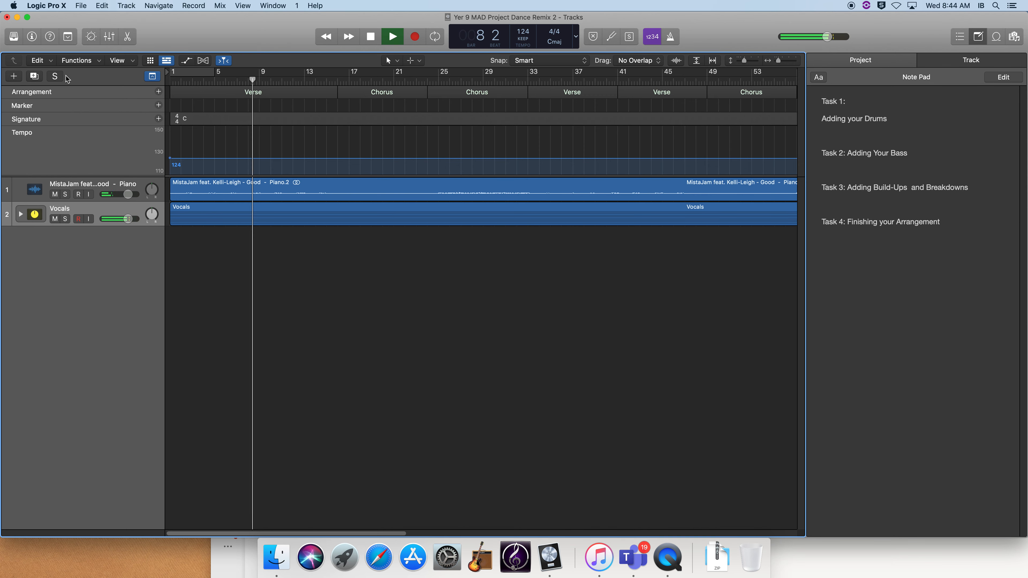
{"action": "left_click", "coordinate": [392, 35]}
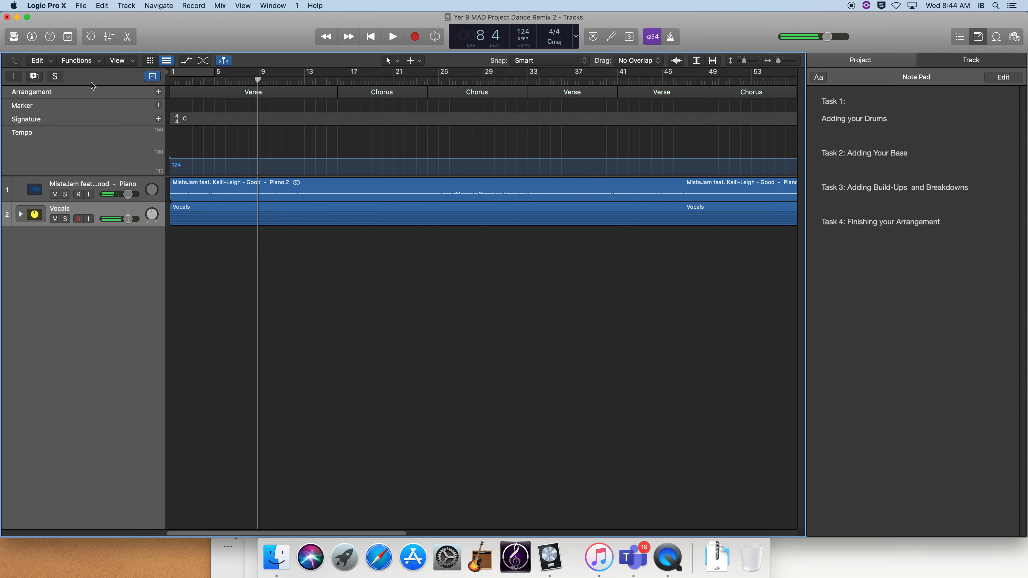